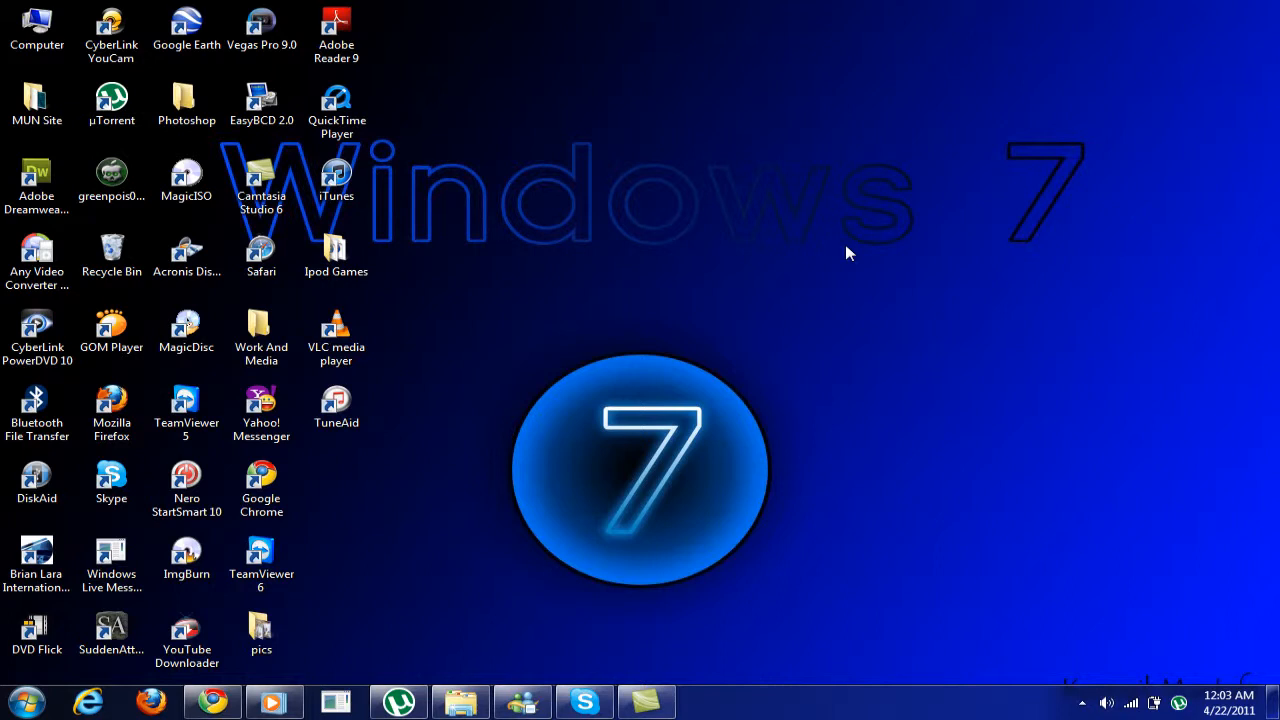
mouse_move(1126, 96)
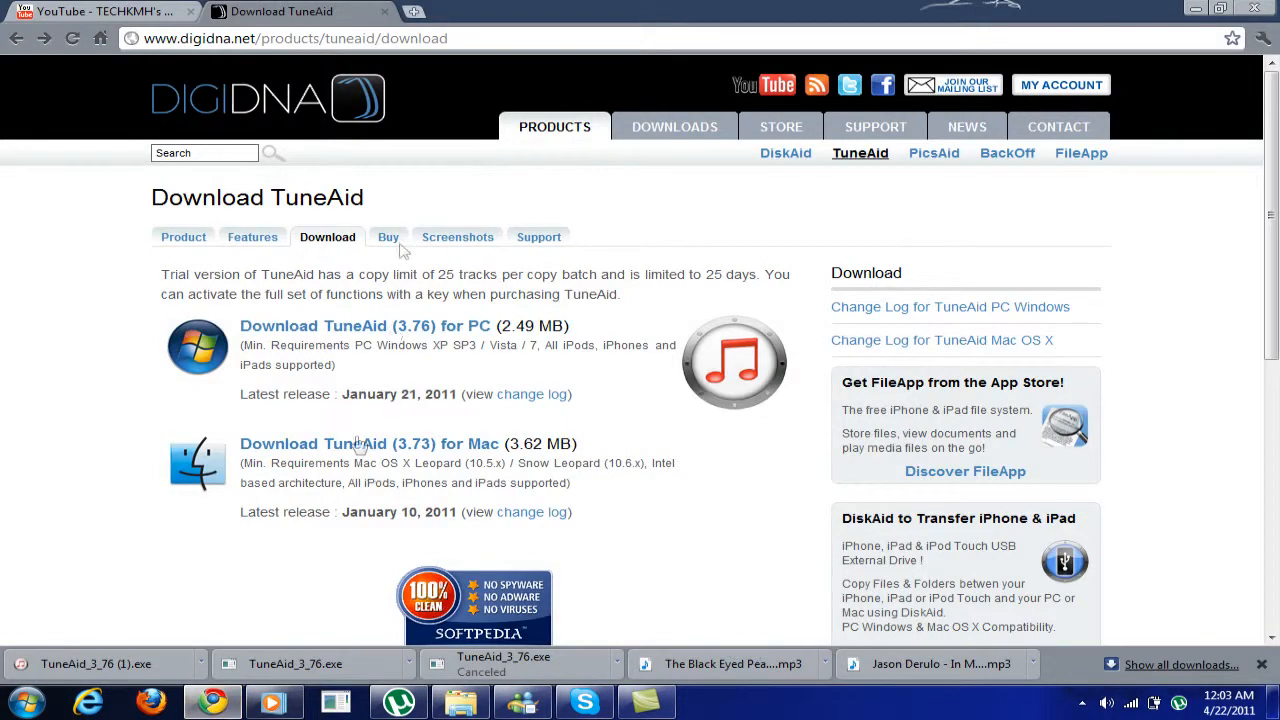
Highlight the TuneAid heading word, clear the selection, and minimize Chrome to show the desktop.
double_click(316, 198)
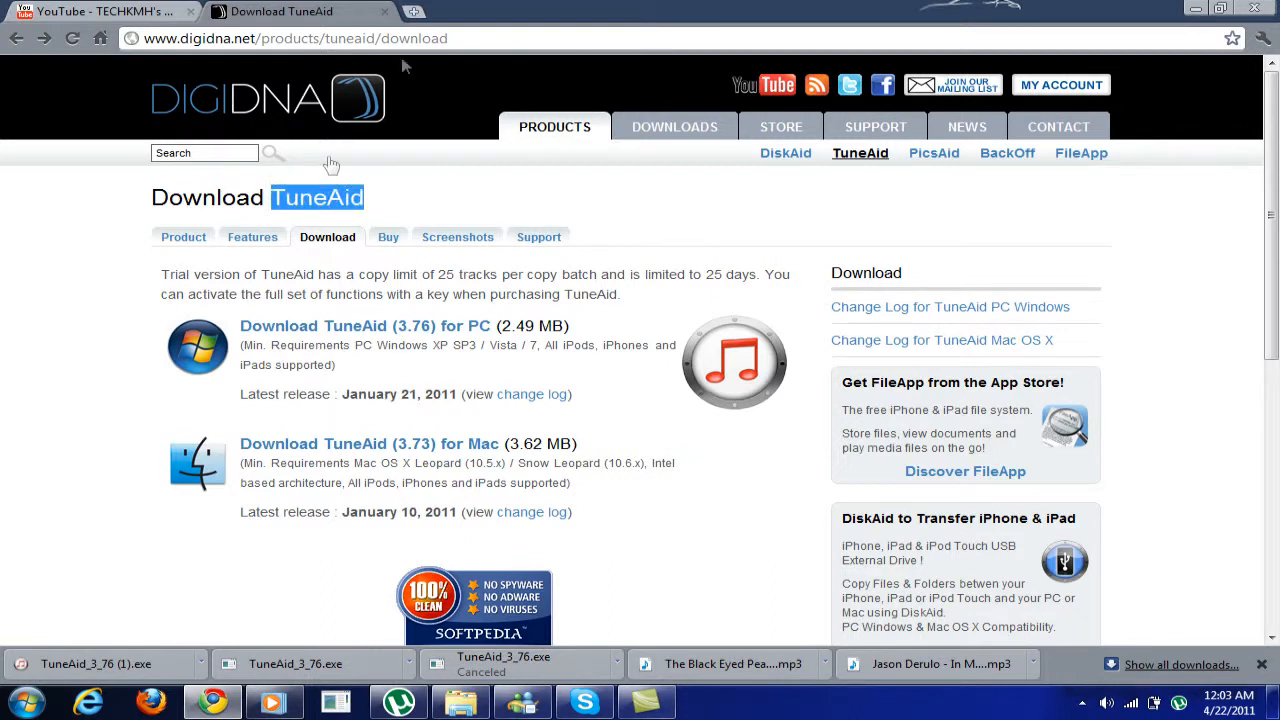
click(290, 38)
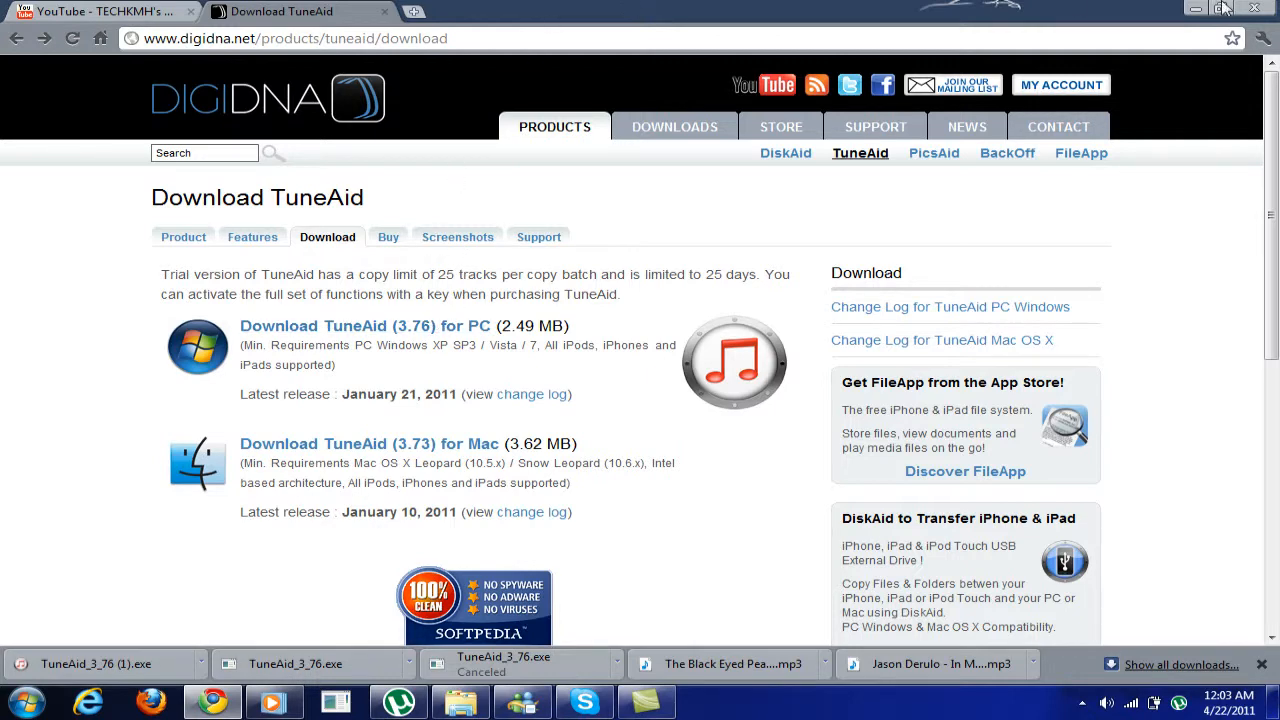
click(1220, 8)
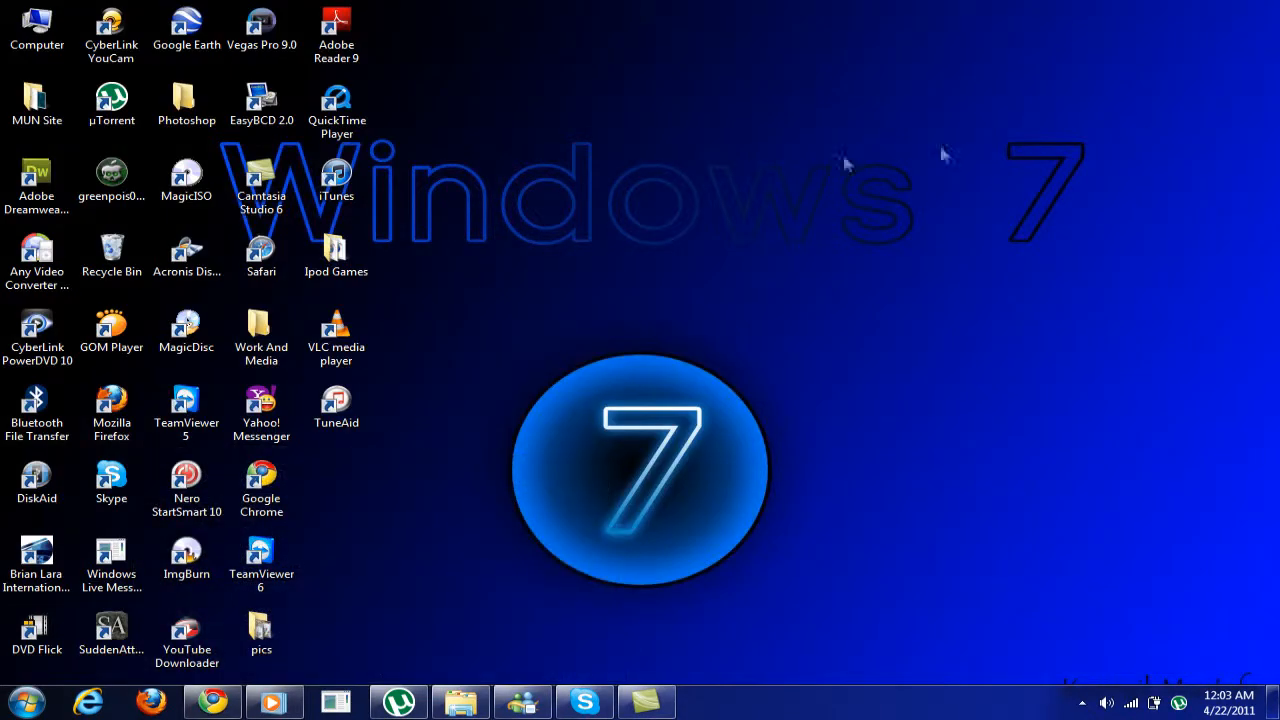
Start TuneAid from its desktop icon, loading the iPhone 4 library in trial mode.
click(336, 404)
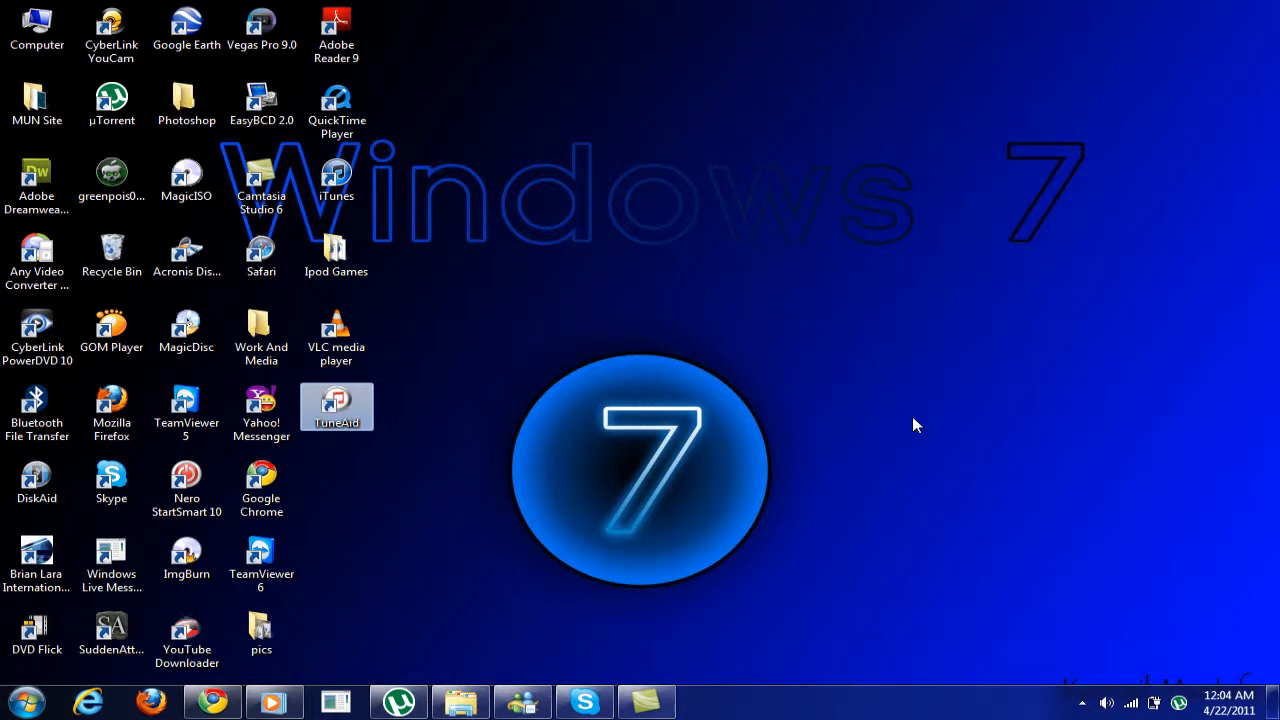
mouse_move(890, 424)
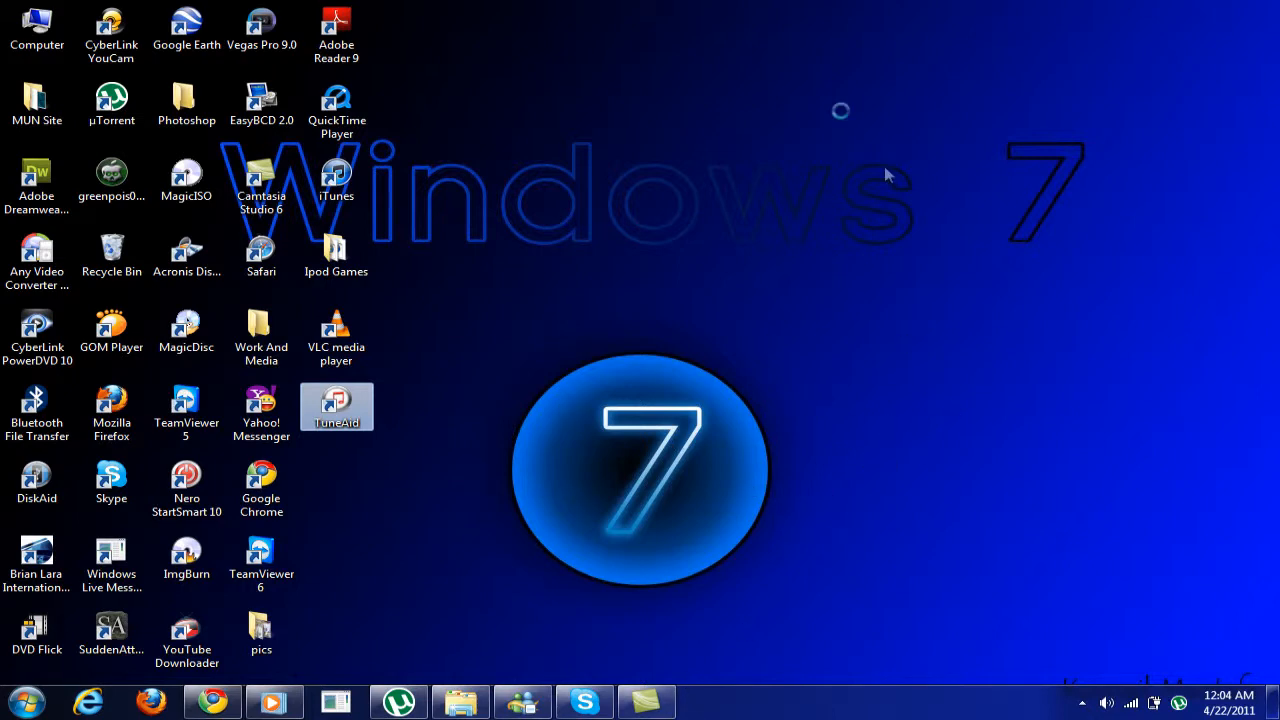
double_click(336, 408)
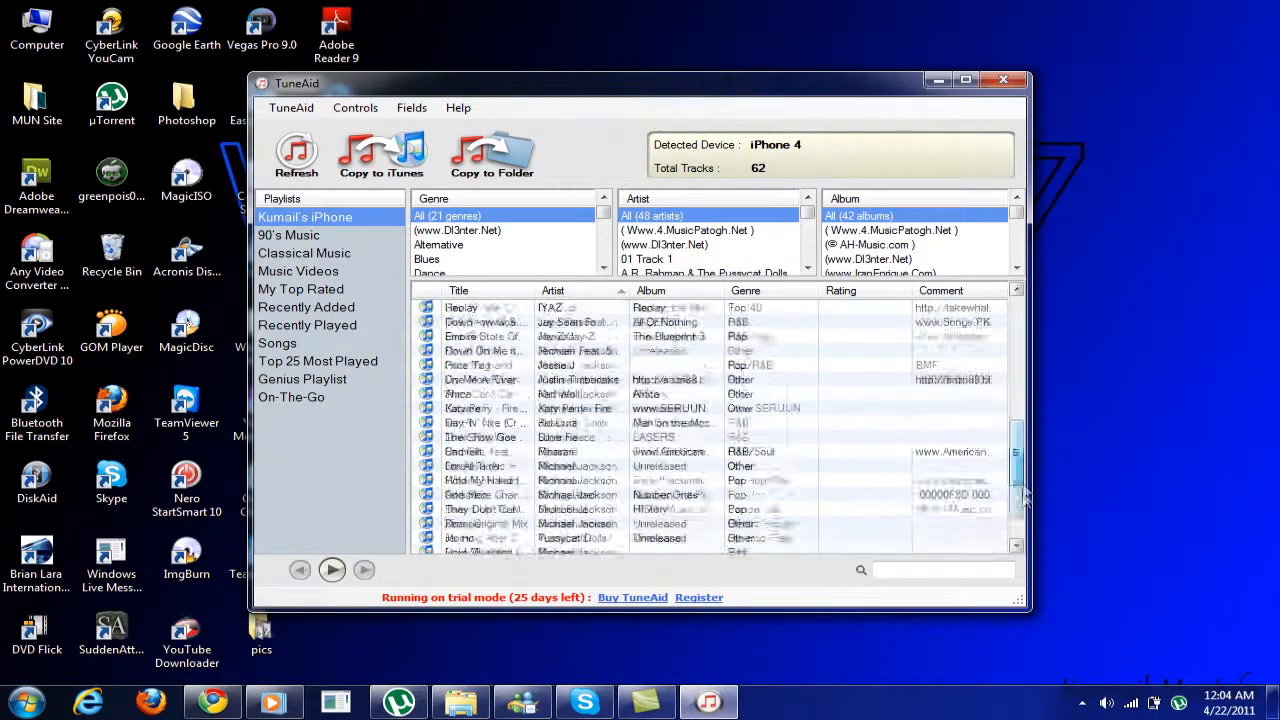
Select a continuous range of iPhone 4 songs from the fifth track down to a later track.
scroll(down, 3)
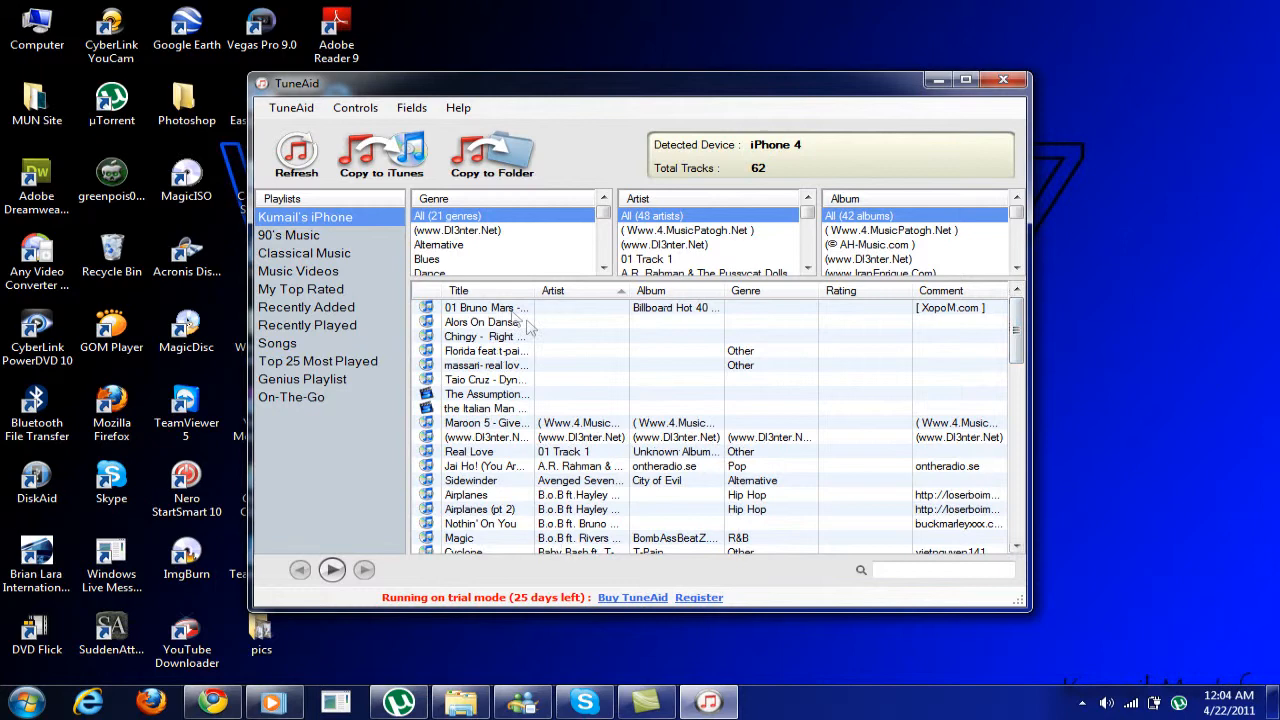
click(484, 308)
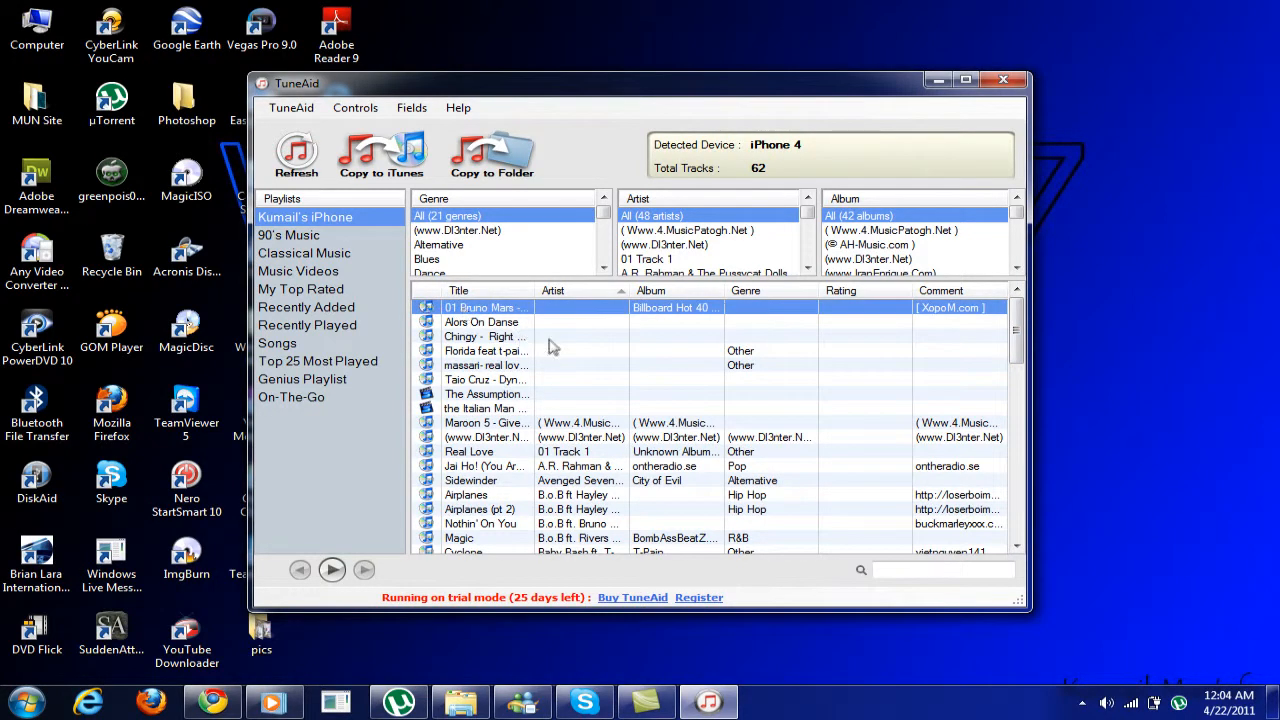
mouse_move(492, 374)
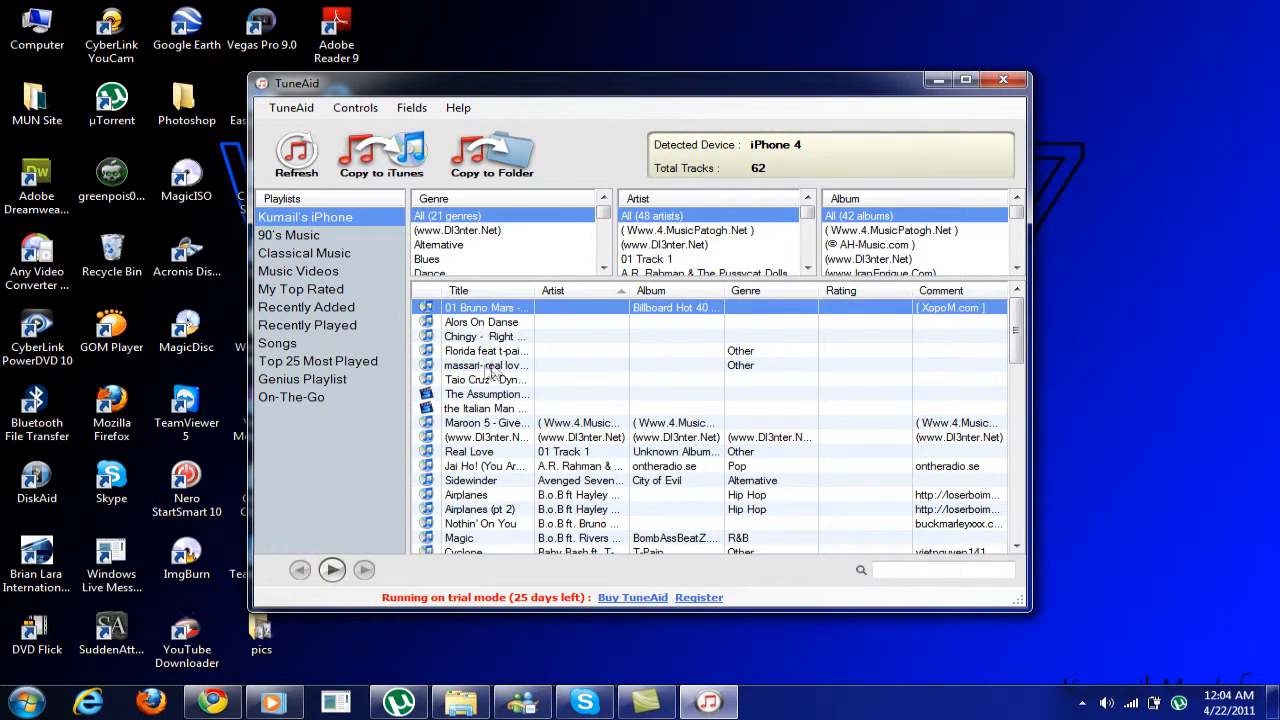
click(486, 364)
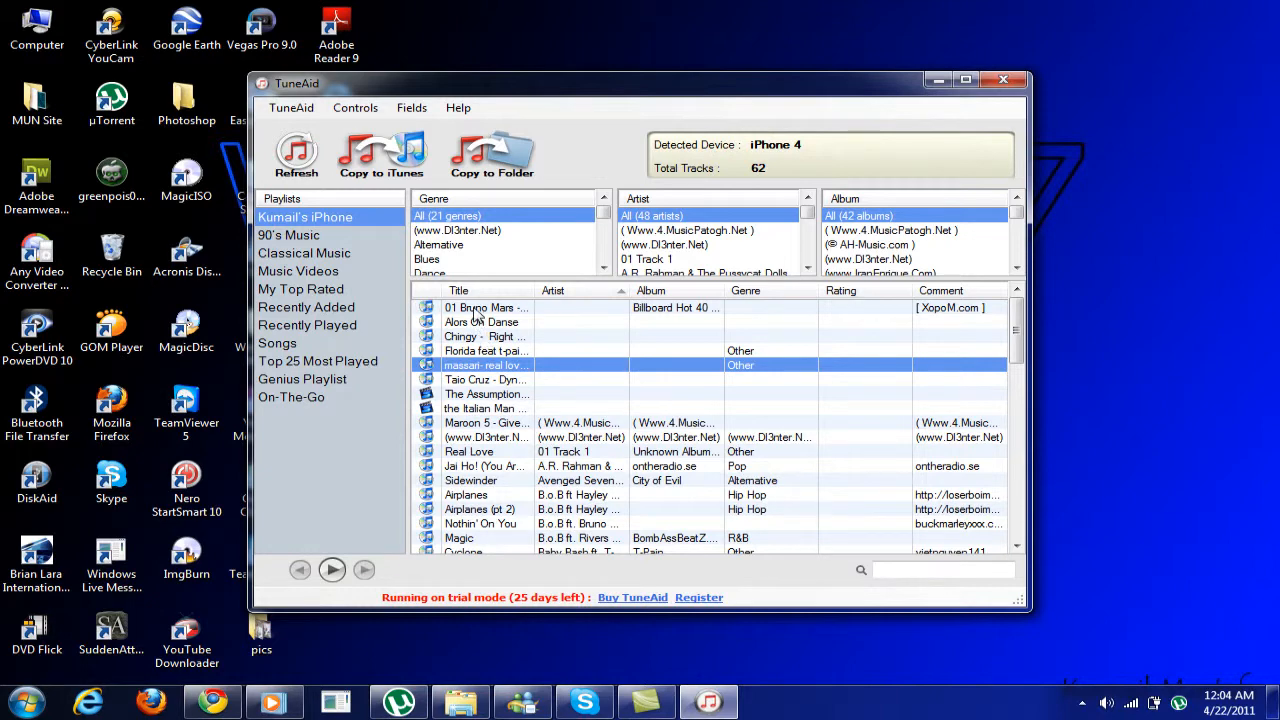
scroll(down, 3)
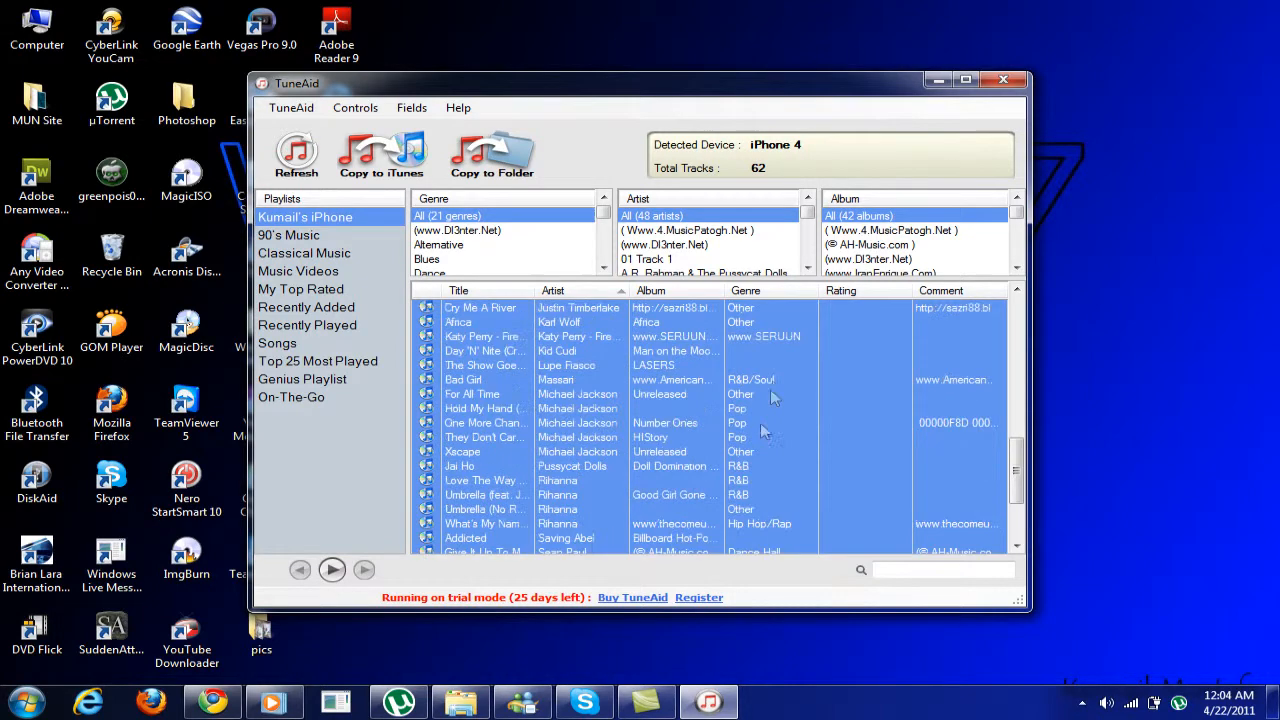
click(458, 290)
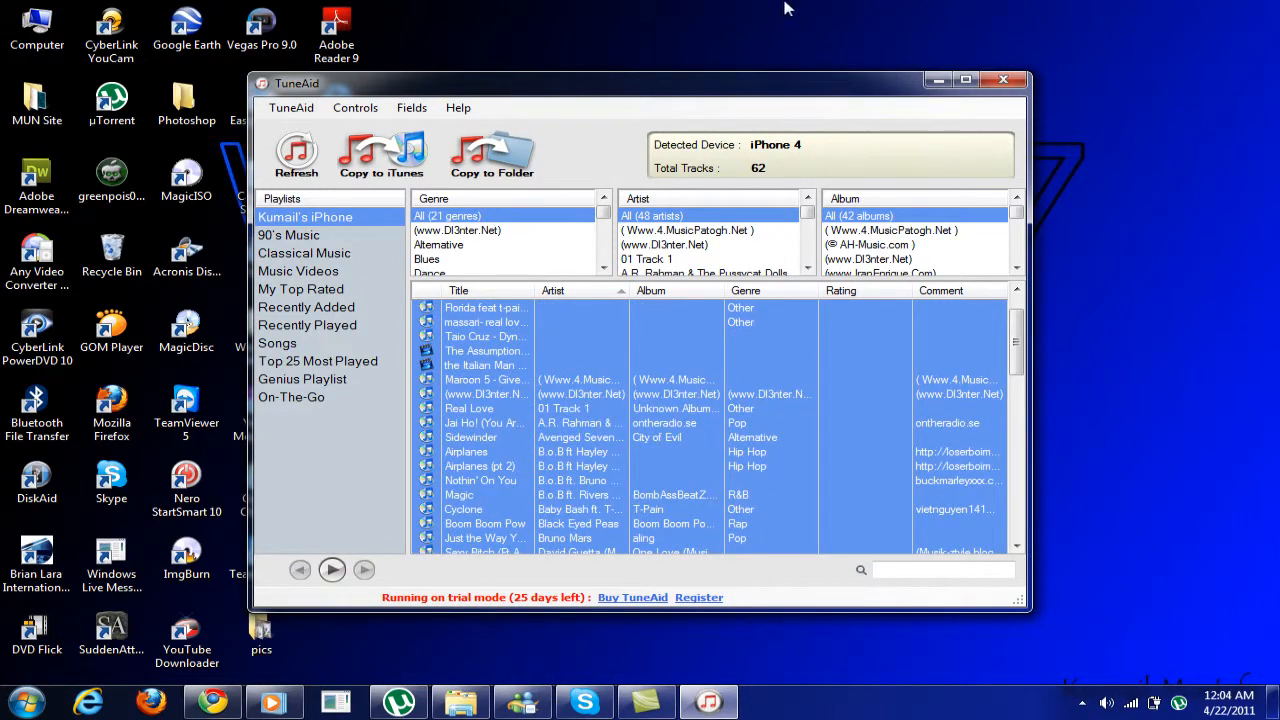
mouse_move(492, 156)
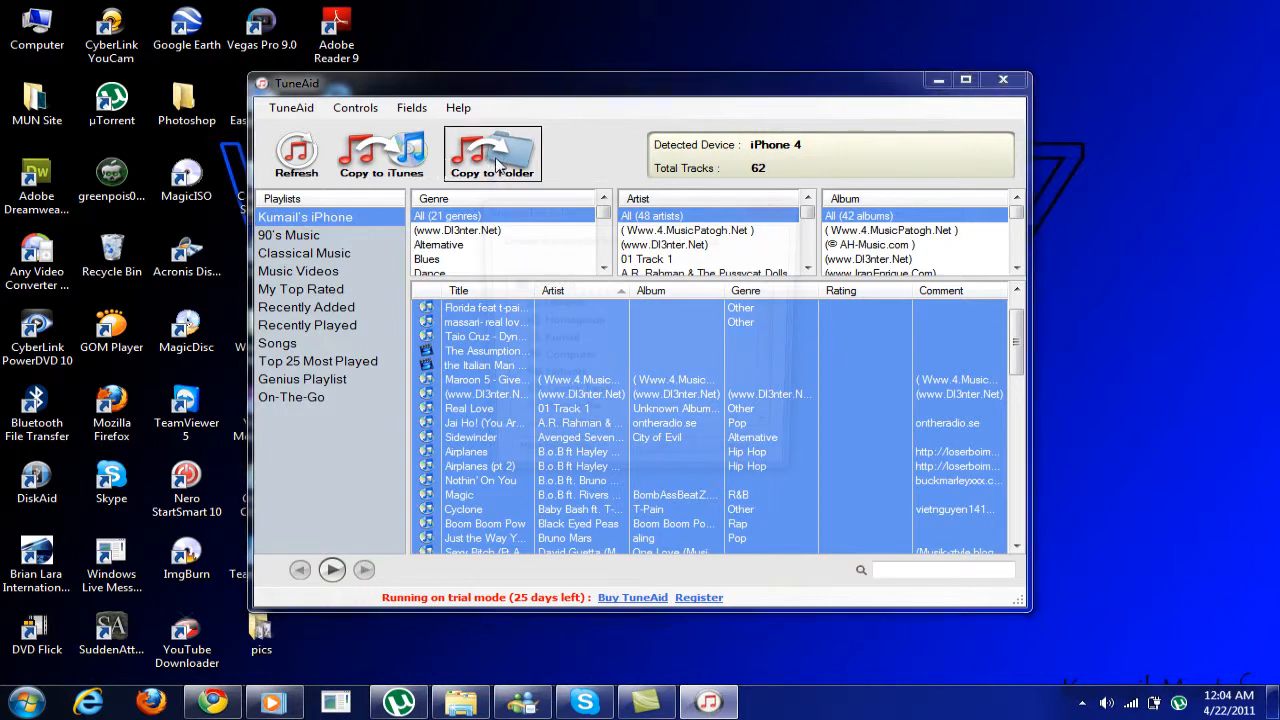
Start Copy to Folder for the selected songs and cancel the Browse For Folder dialog.
click(492, 152)
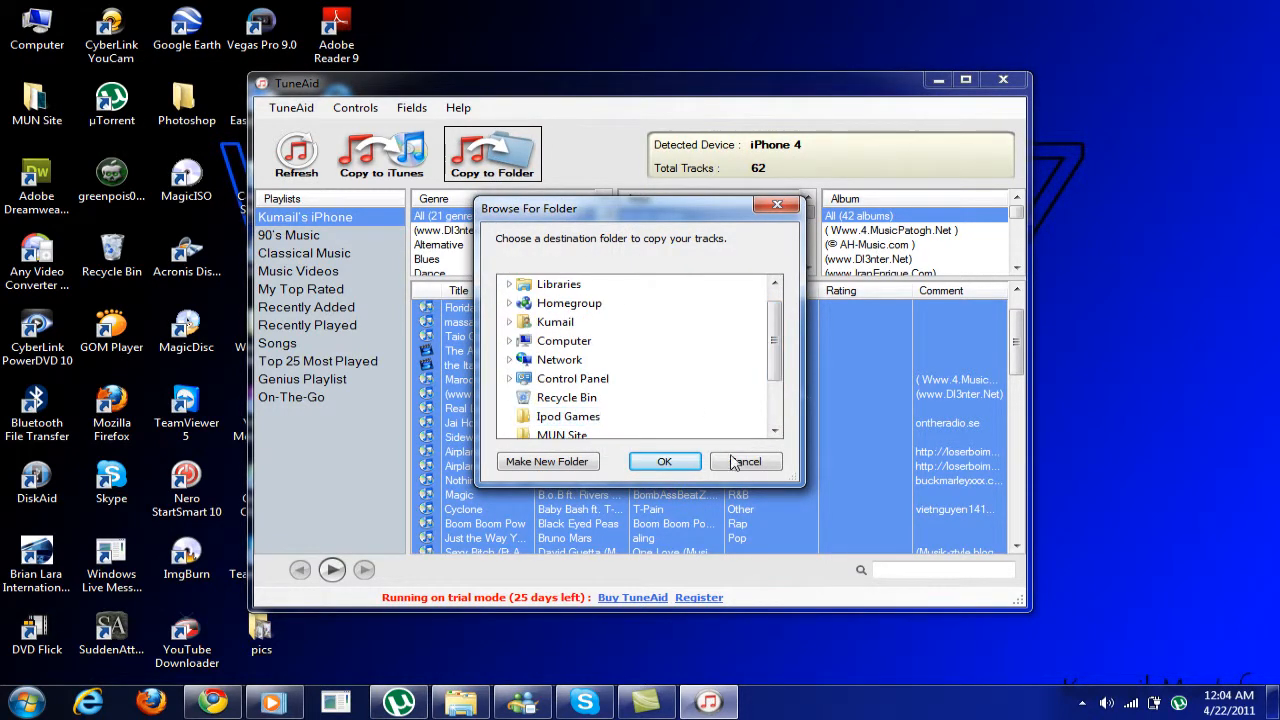
click(746, 460)
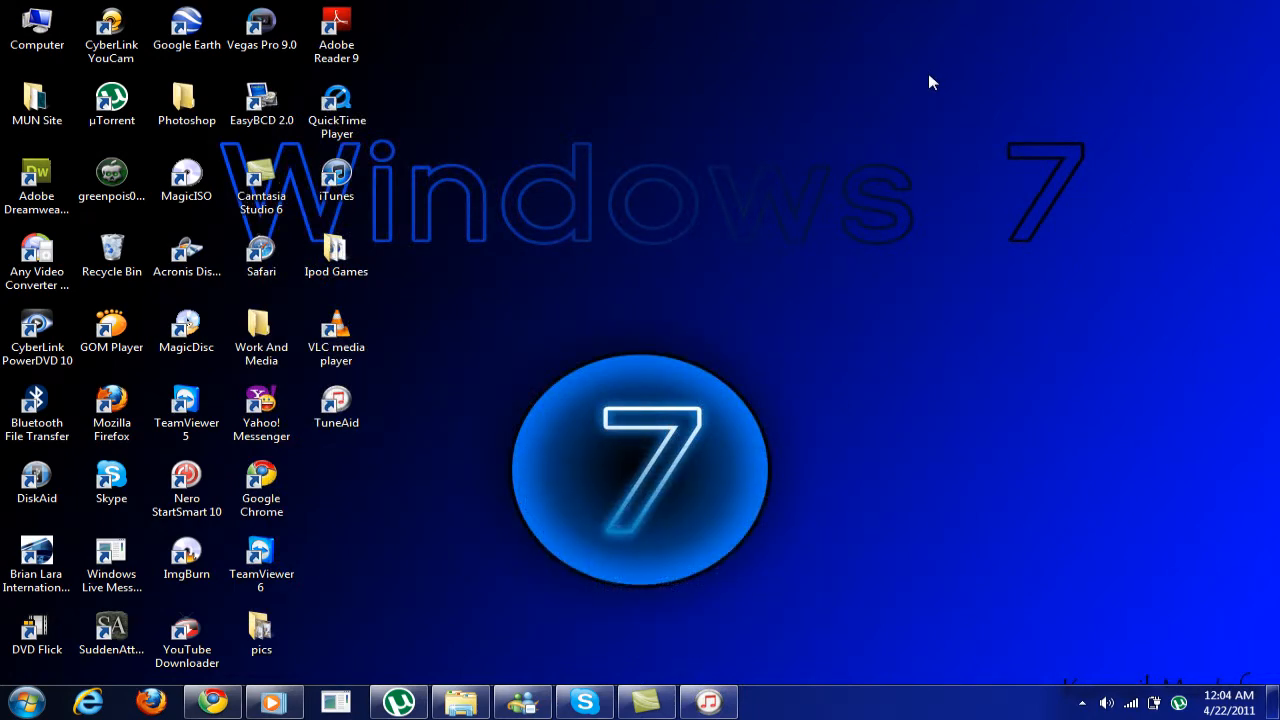
mouse_move(936, 82)
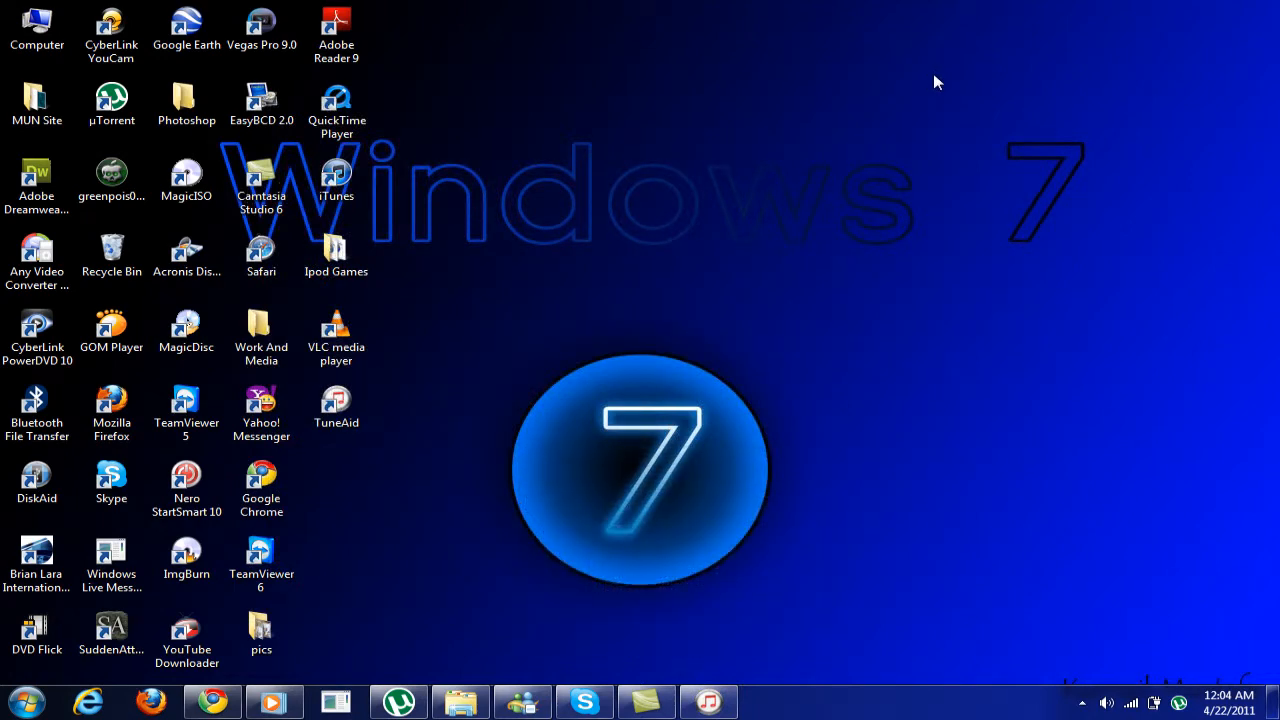